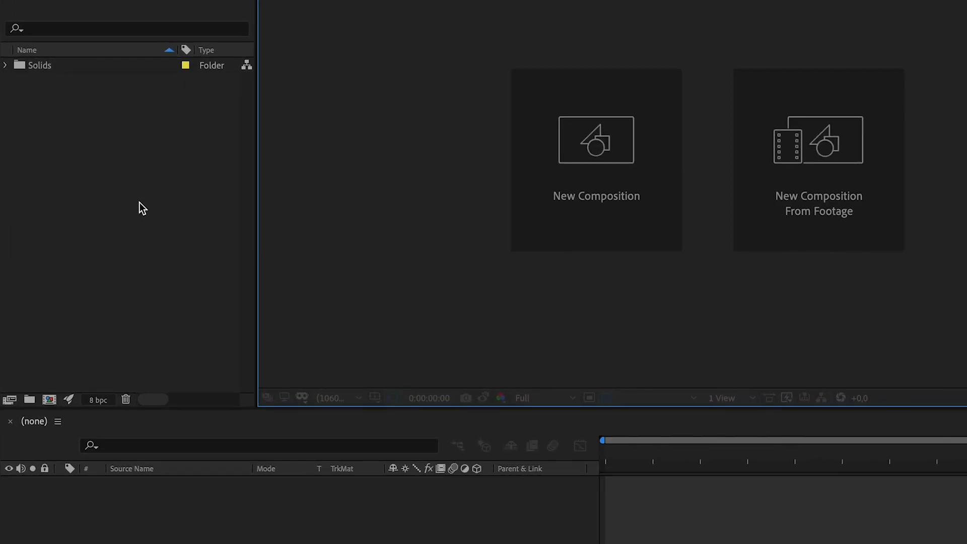
Step: Create a new HDTV 1080 25 composition (1920×1080, 25 fps) from the Project panel
right_click(142, 207)
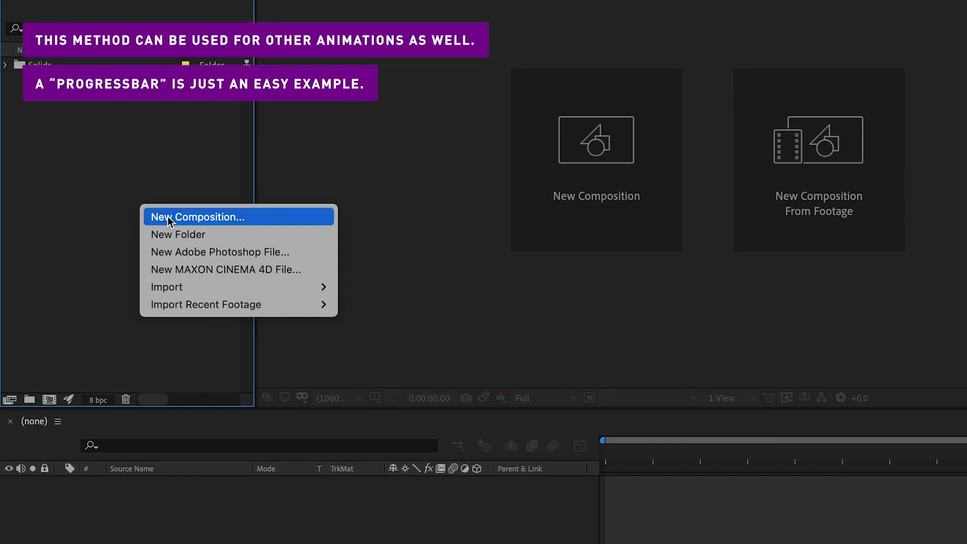
click(196, 217)
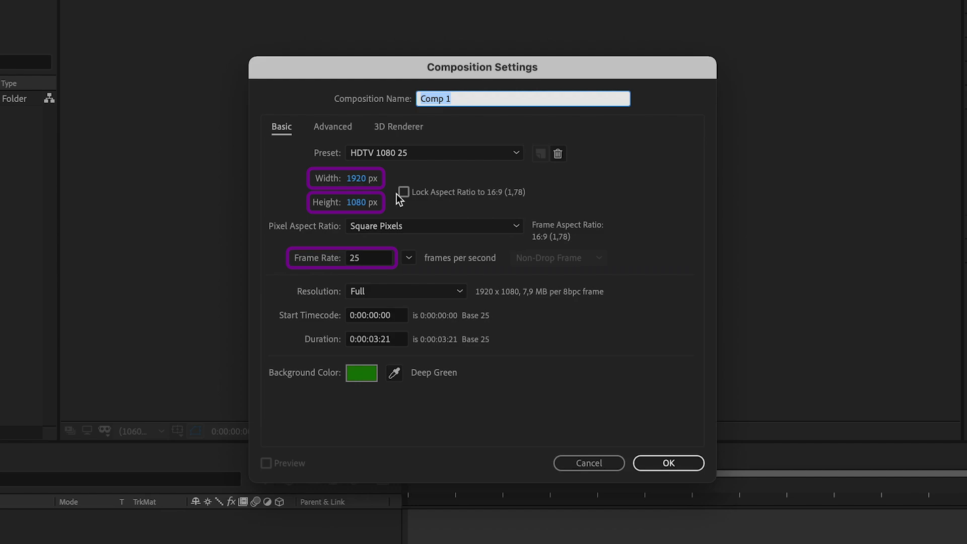
mouse_move(648, 426)
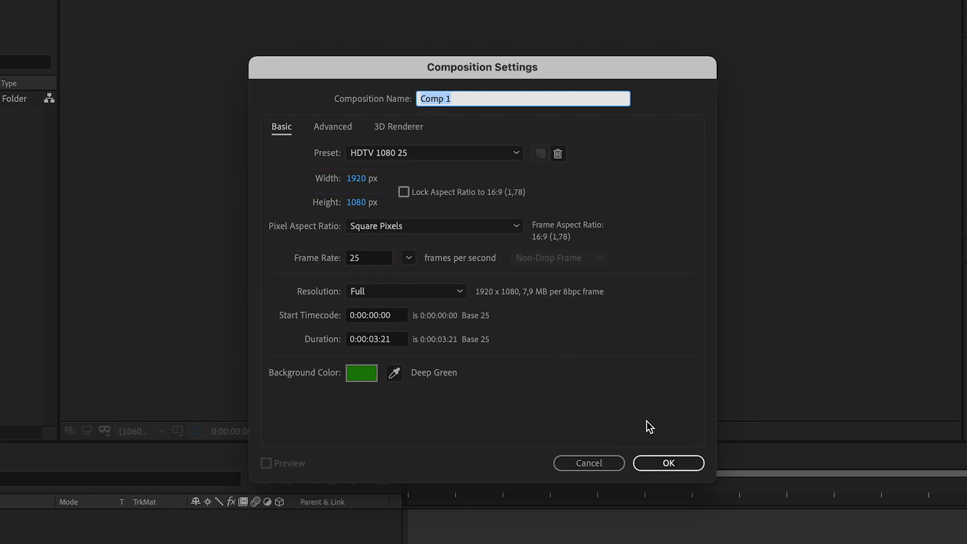
click(667, 464)
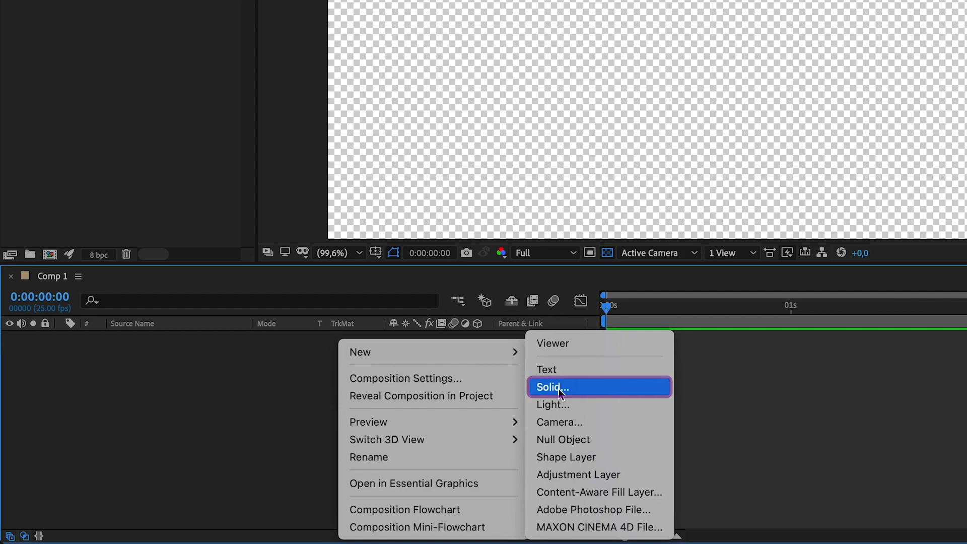
Step: Add a 1920×1080 deep royal blue solid layer filling Comp 1
click(551, 387)
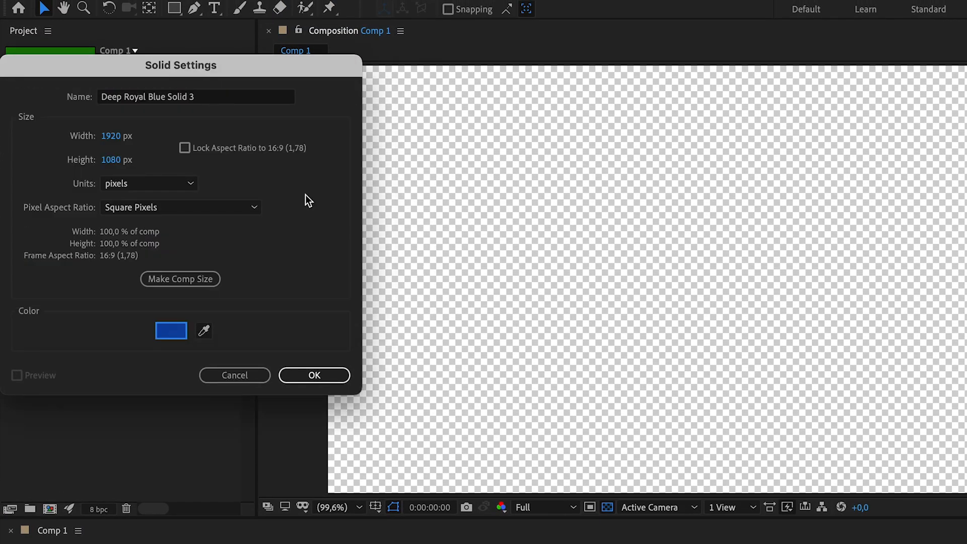
click(314, 375)
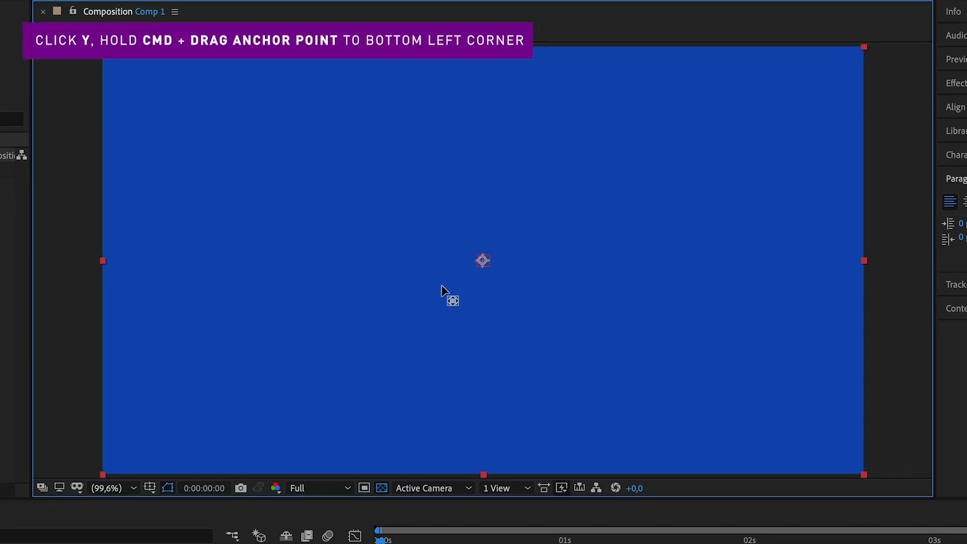
Step: Move the solid's anchor point to its bottom-left corner and squash it into a thin bottom bar
drag(483, 260, 137, 448)
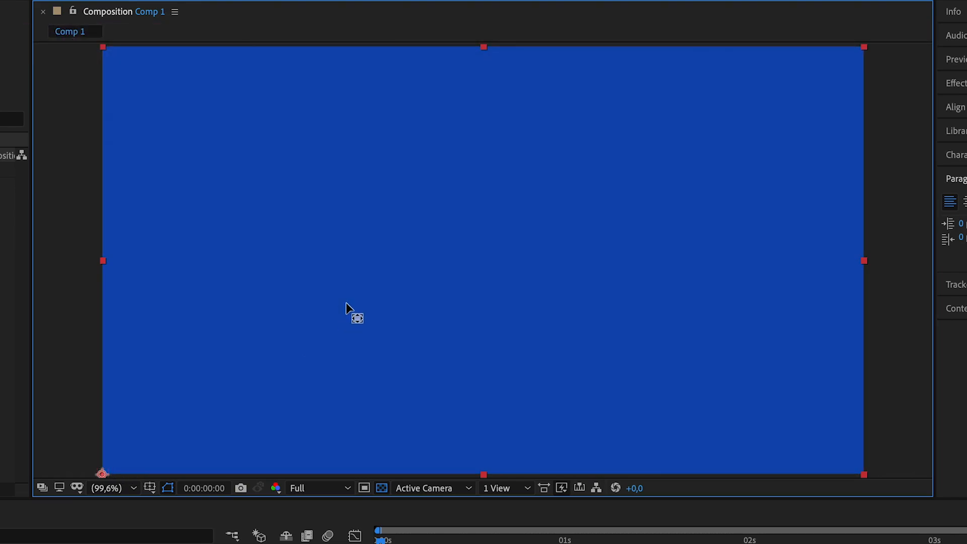
drag(351, 308, 488, 367)
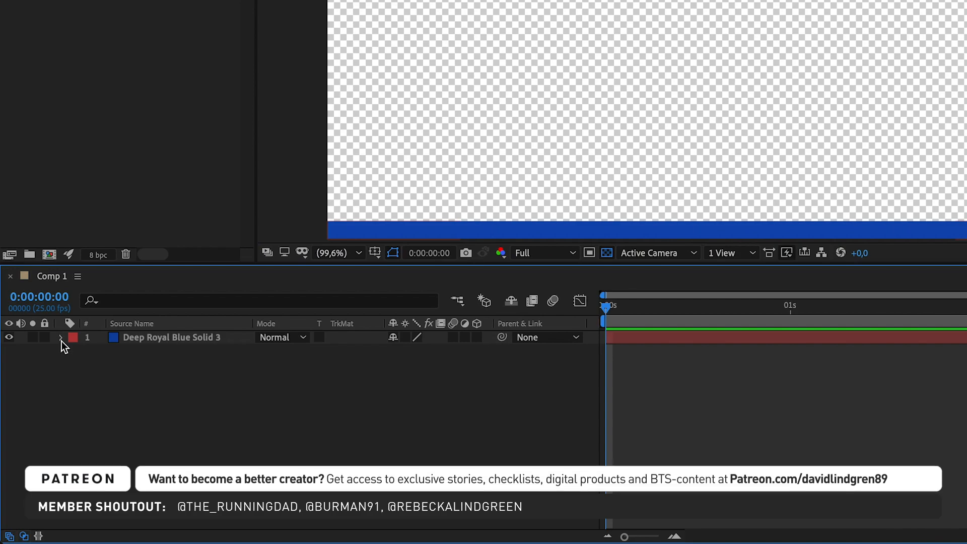
Step: Keyframe the bar's Anchor Point at frame 0 and at 0:00:00:10
click(60, 338)
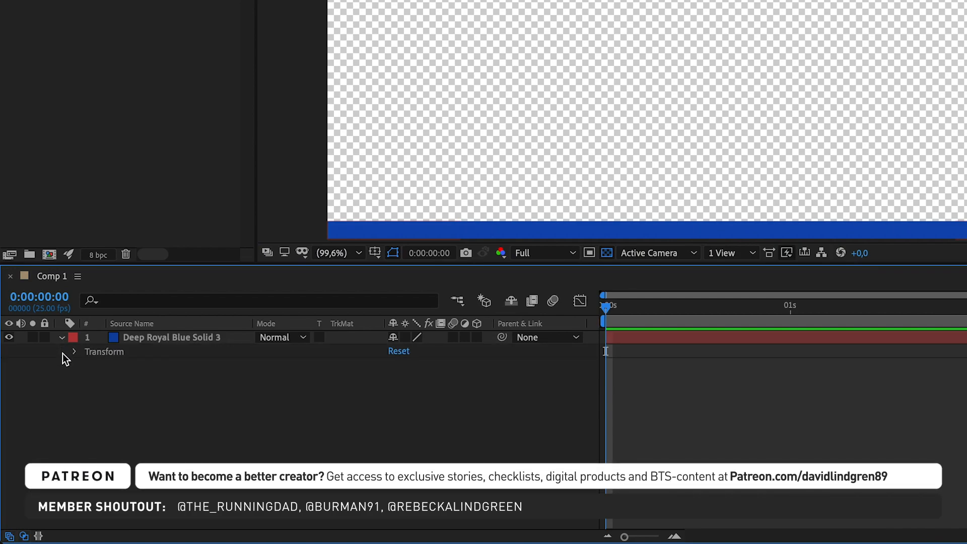
click(74, 351)
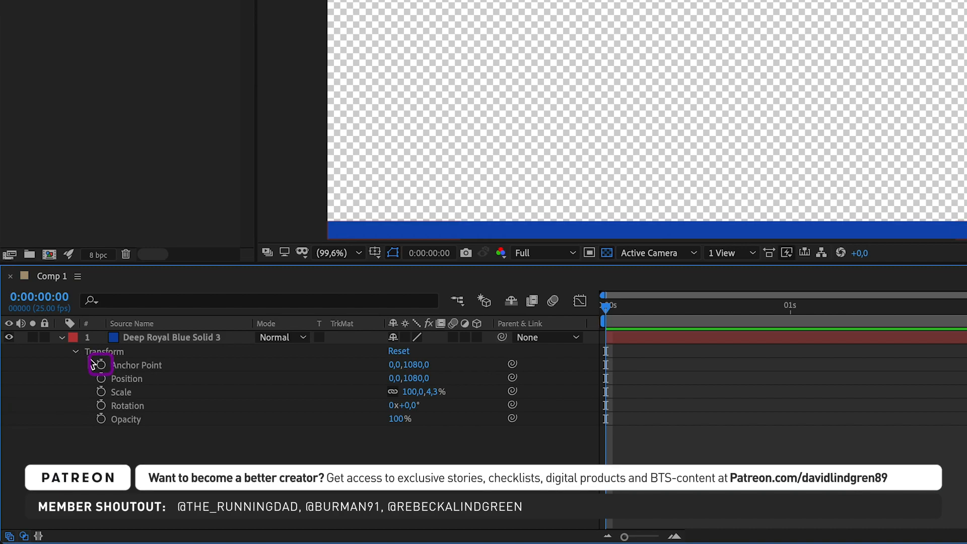
click(100, 364)
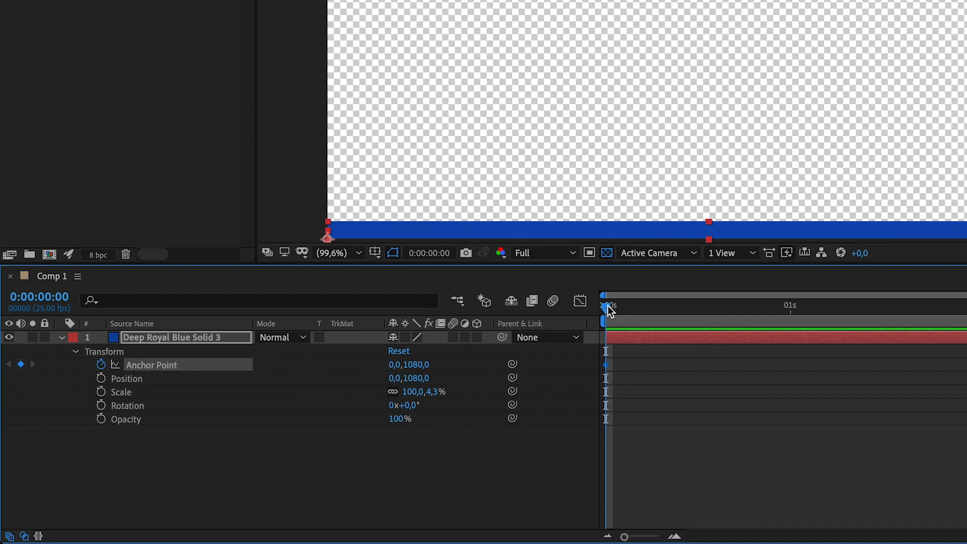
click(679, 306)
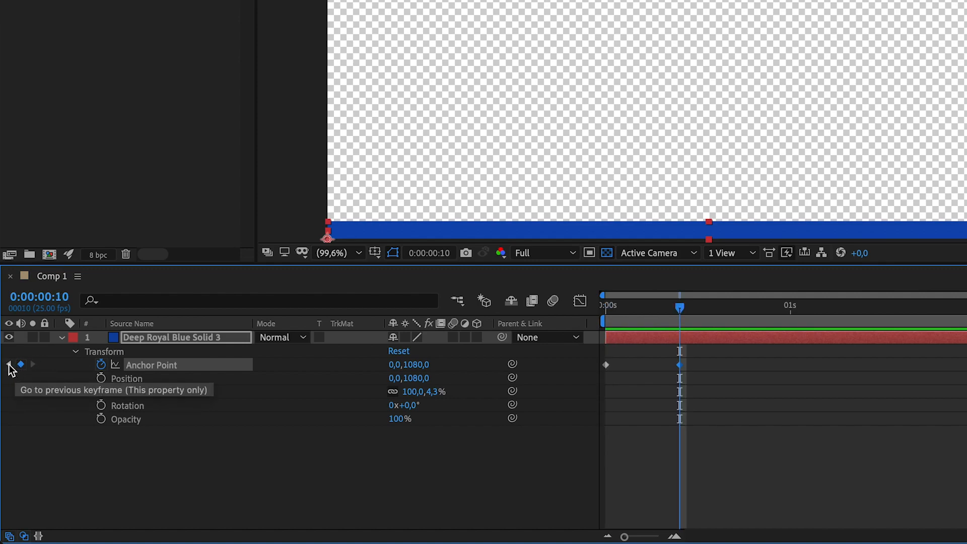
Step: Set the frame-0 Anchor Point X to 1920 so the bar starts out of view
click(9, 365)
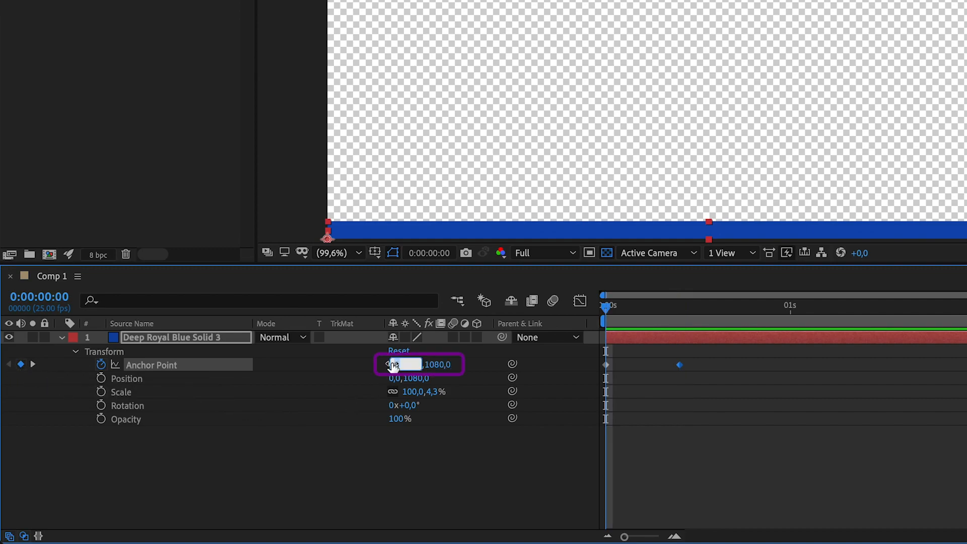
text(1920)
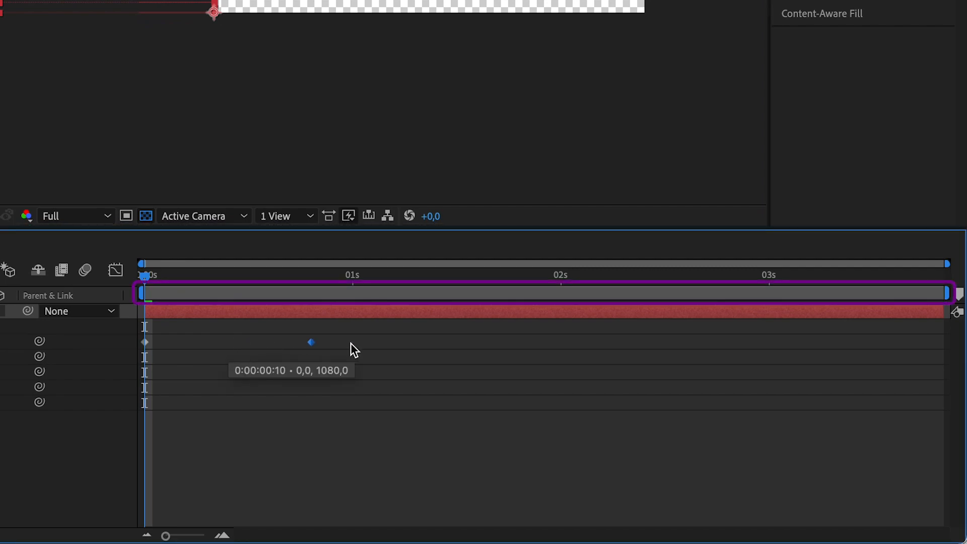
Step: Drag the second Anchor Point keyframe (0, 1080) to the end of Comp 1
drag(311, 343, 936, 343)
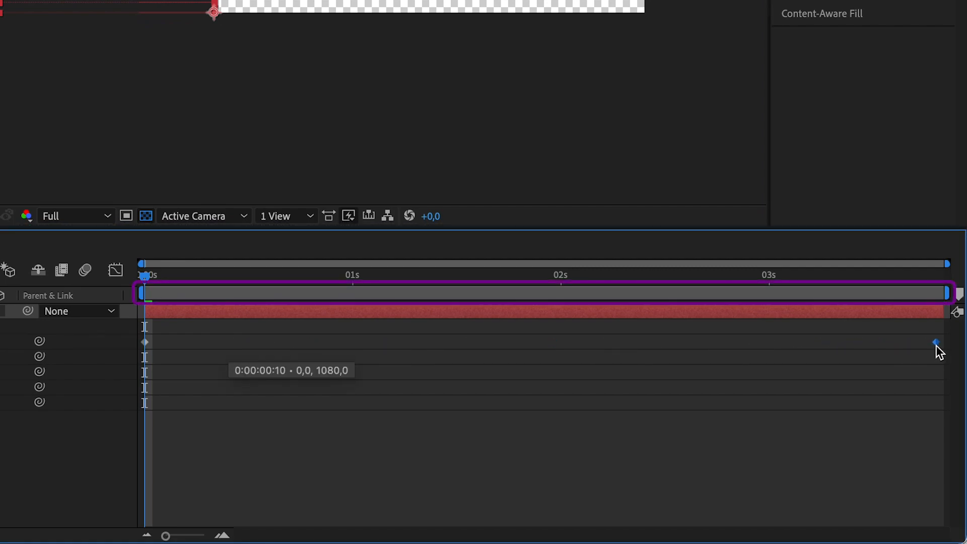